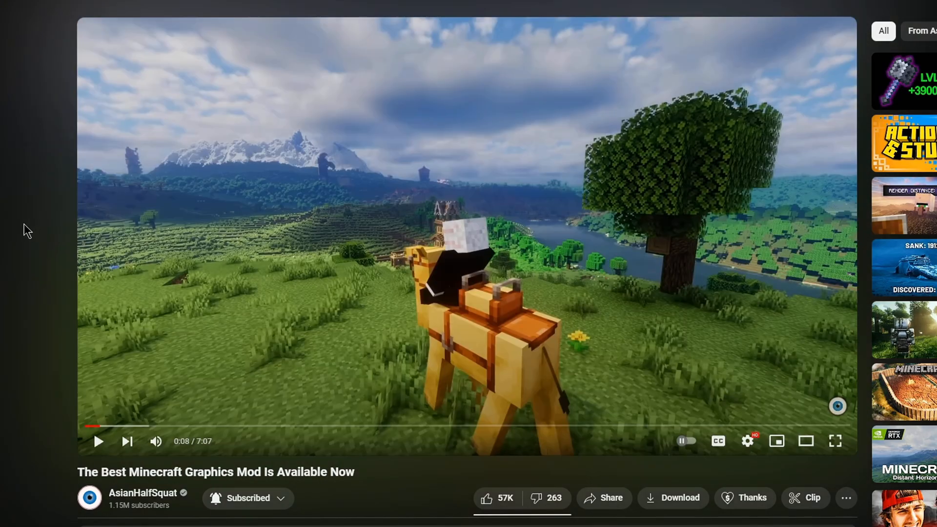
mouse_move(94, 213)
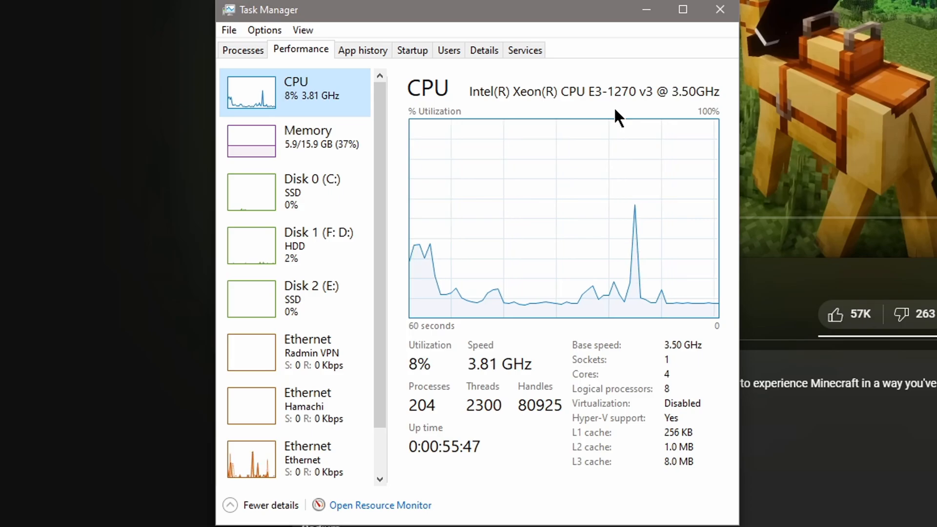
- View Task Manager memory details (16.0 GB DDR3, 5.9 of 15.9 GB used) then return to Processes
left_click(307, 139)
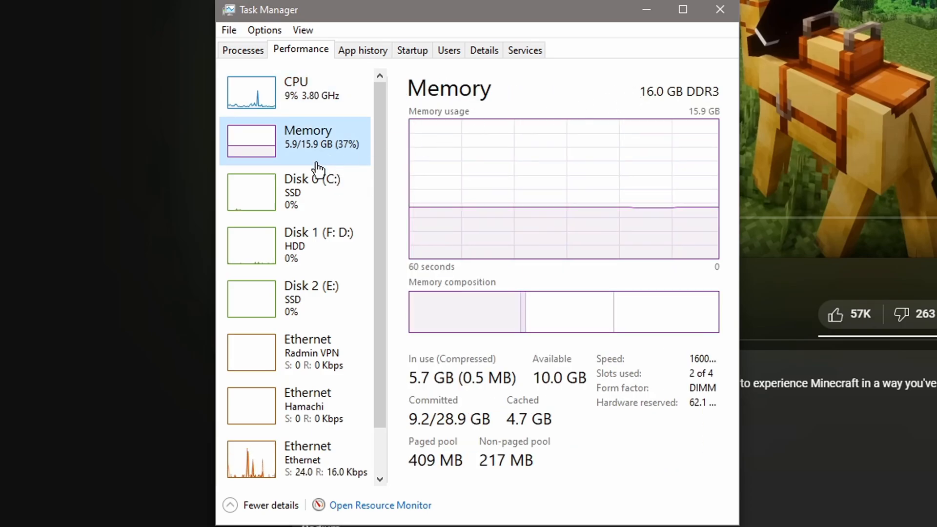
mouse_move(703, 106)
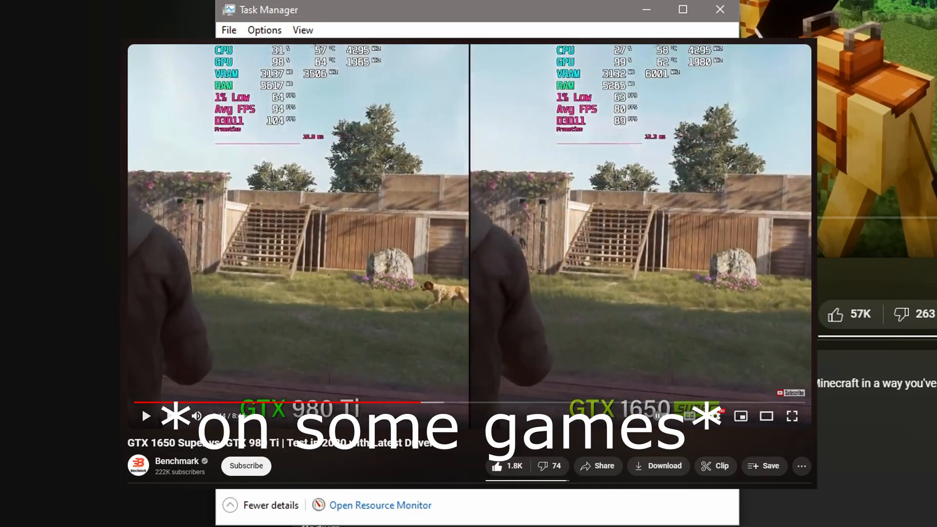
left_click(300, 49)
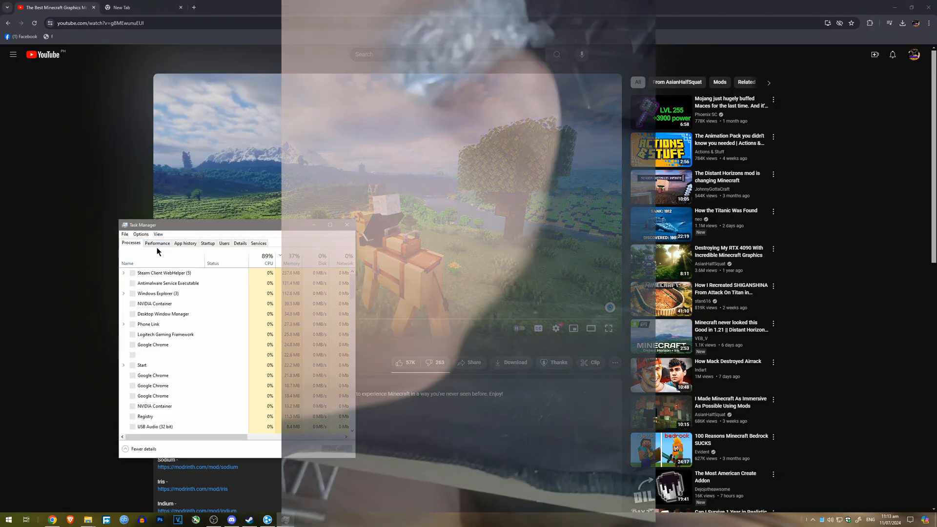
- Check the Performance graphs and GPU 0 usage details in Task Manager
left_click(157, 243)
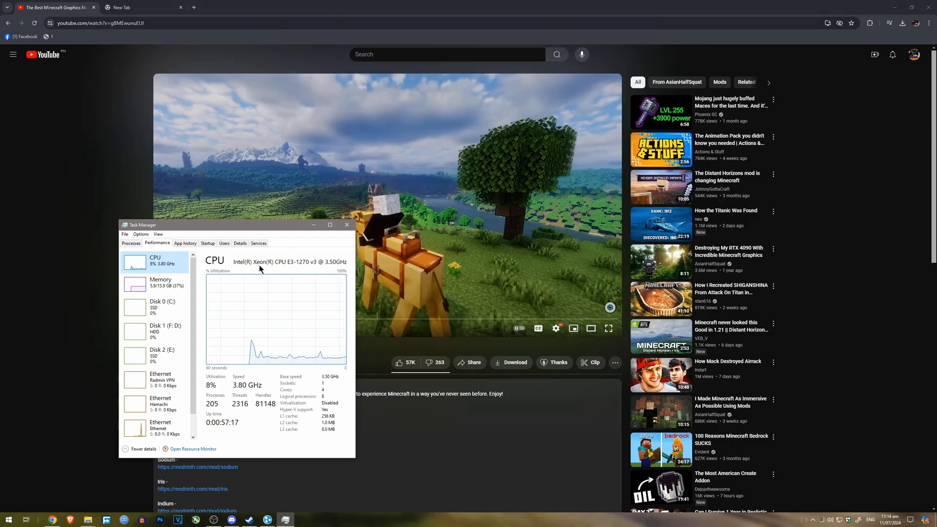
mouse_move(273, 267)
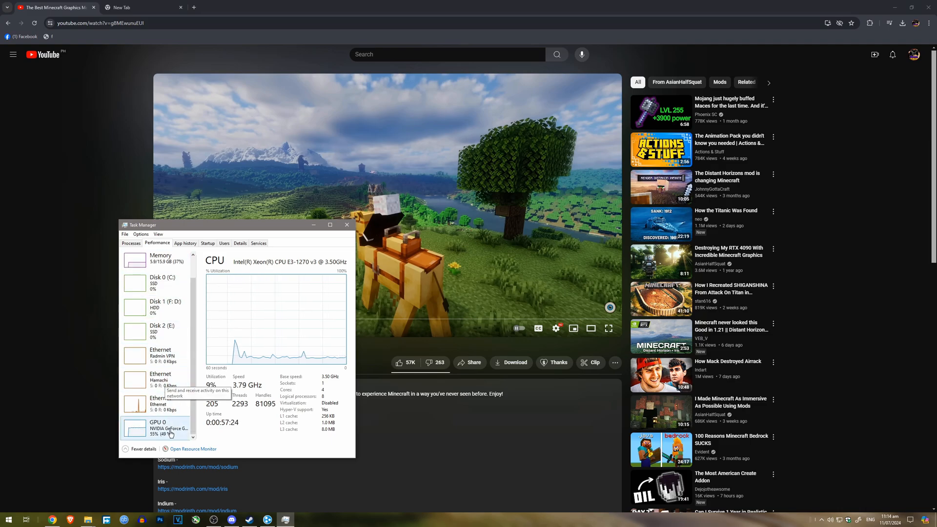
left_click(156, 428)
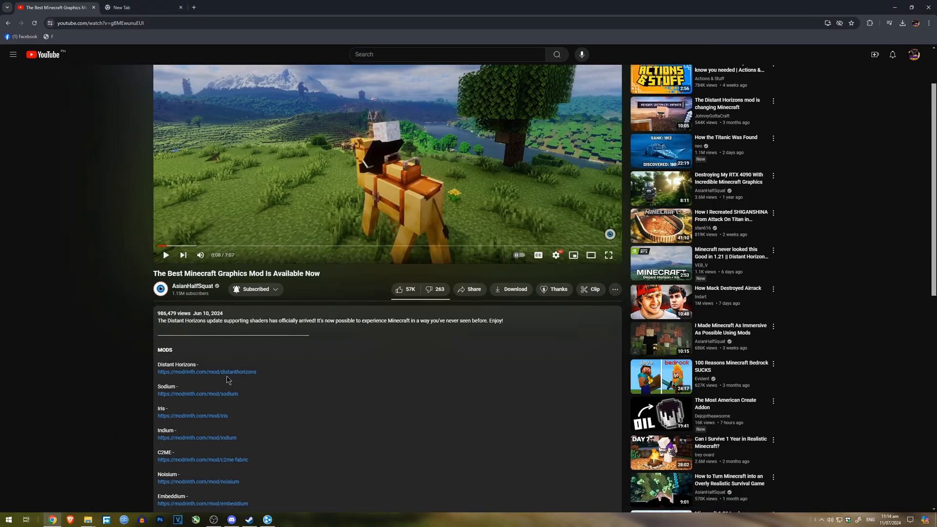
mouse_move(304, 392)
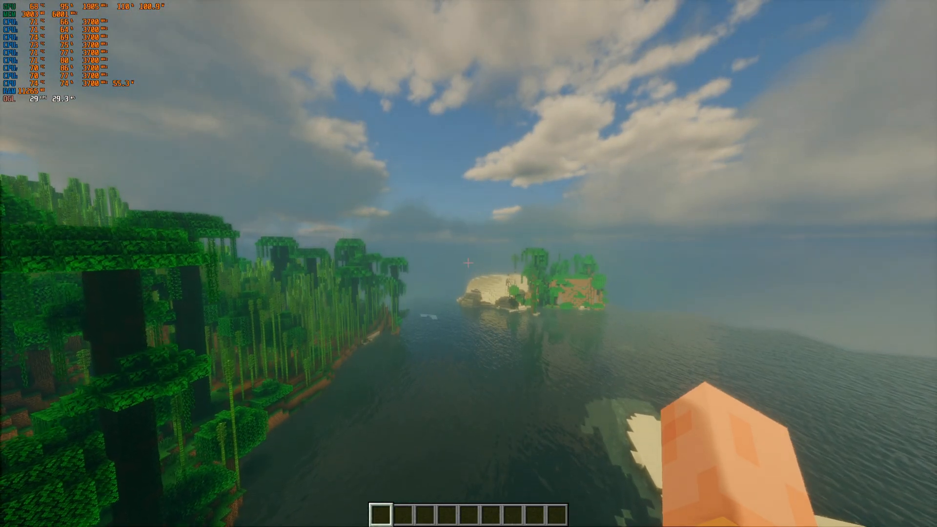
mouse_move(468, 263)
type("/locate biome")
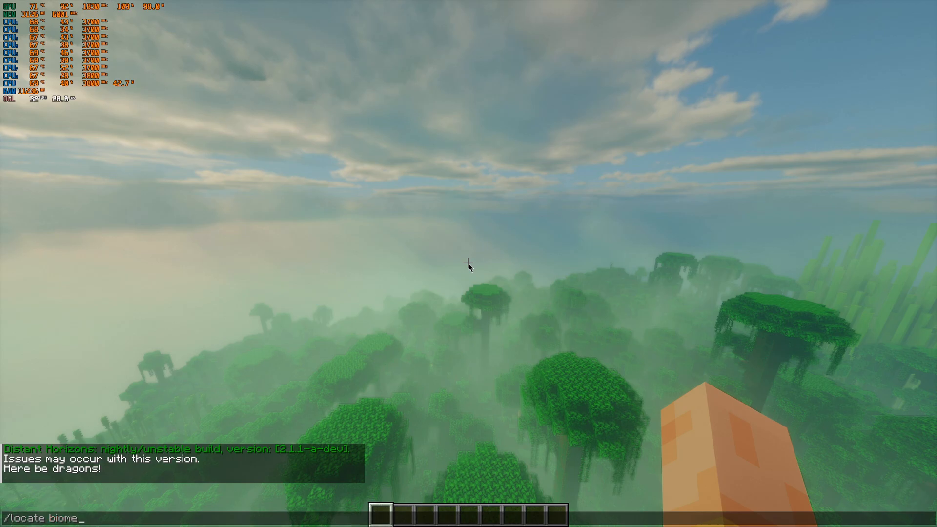
- Locate a mountain biome via /locate biome, teleport there, and bring up the Shader Packs list
key("Enter")
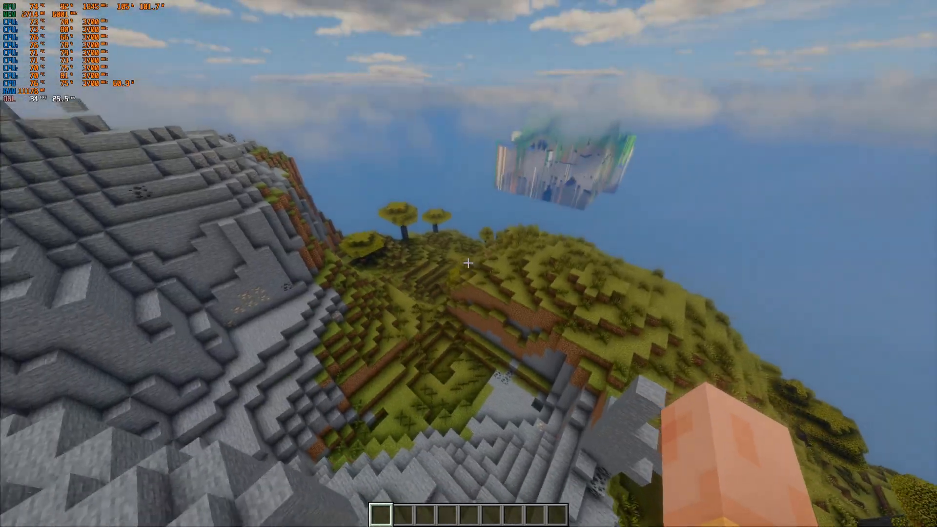
mouse_move(467, 277)
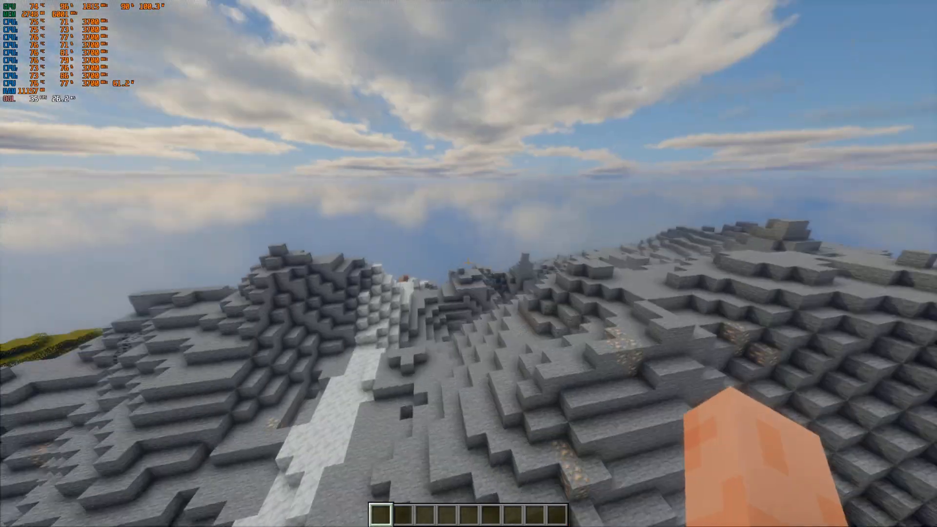
mouse_move(466, 264)
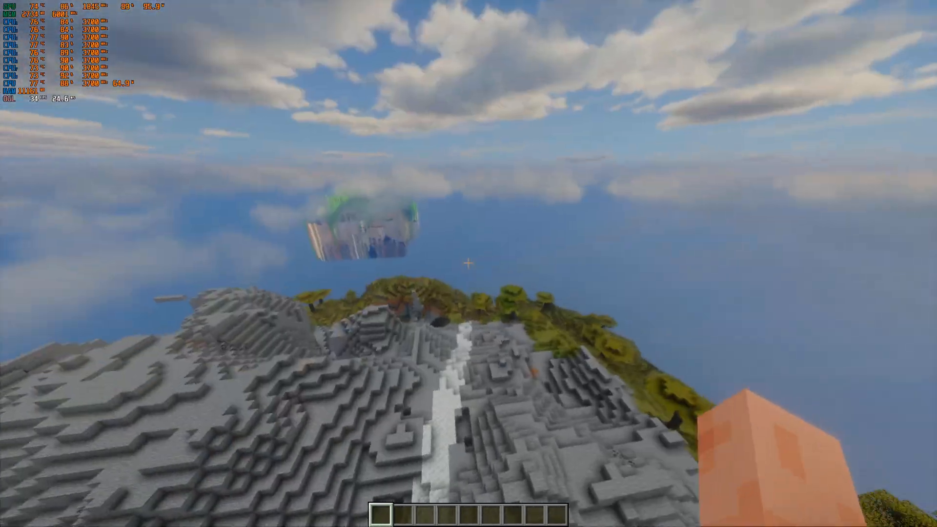
key("Escape")
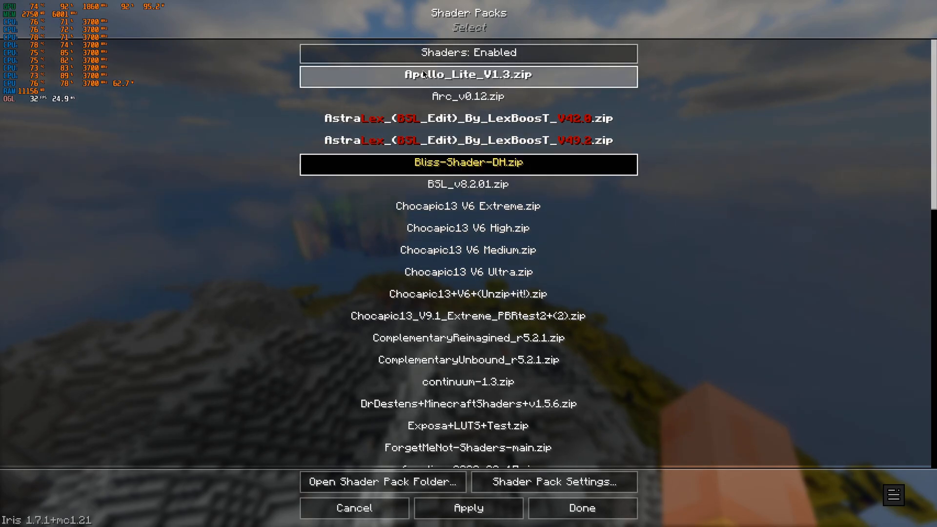
- Review Distant Horizons config: rendering on, LOD radius 128, Custom quality, full CPU load
left_click(585, 507)
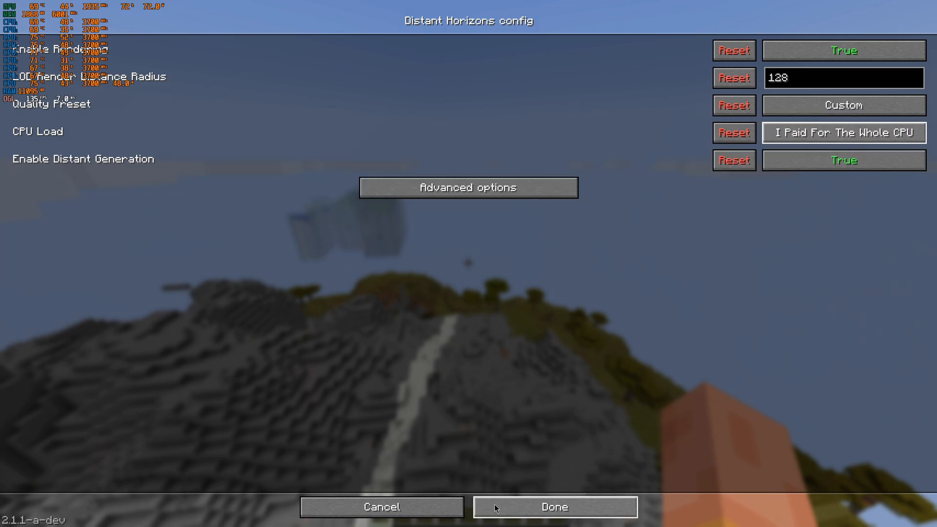
left_click(552, 521)
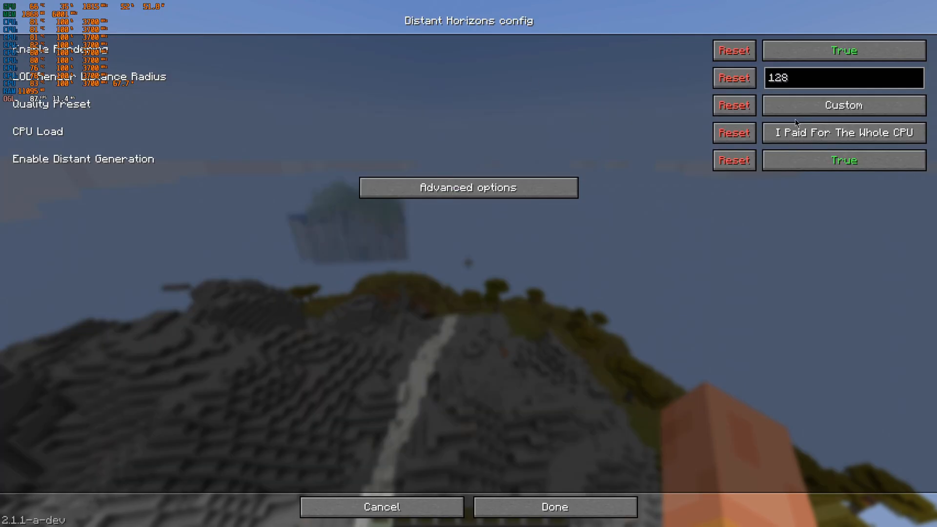
left_click(469, 188)
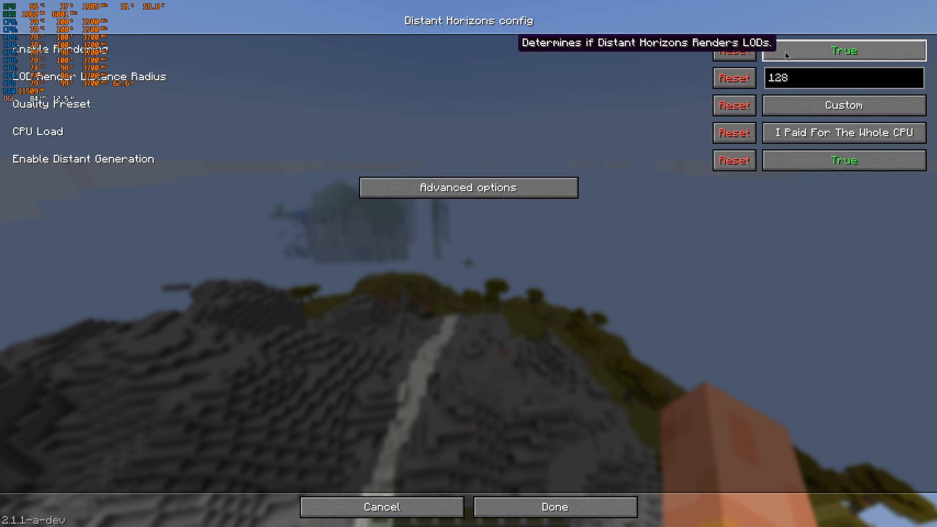
left_click(554, 519)
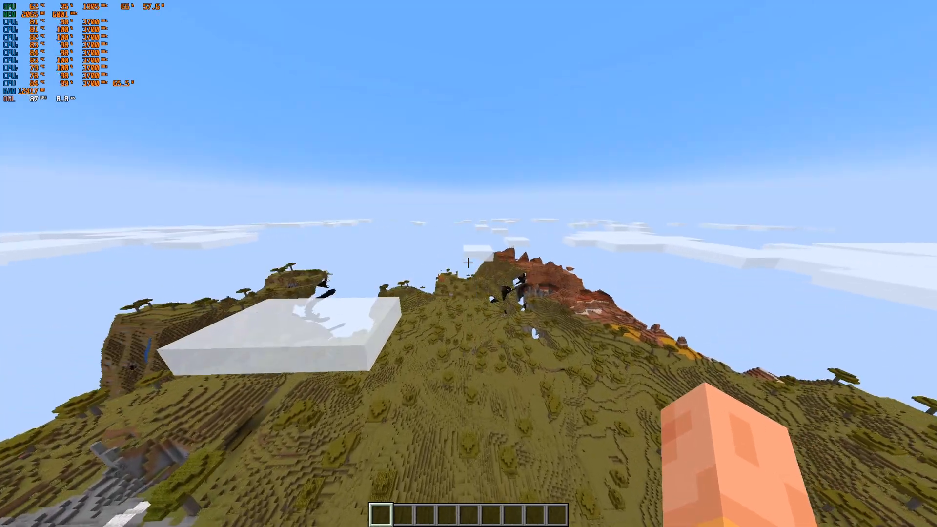
mouse_move(467, 262)
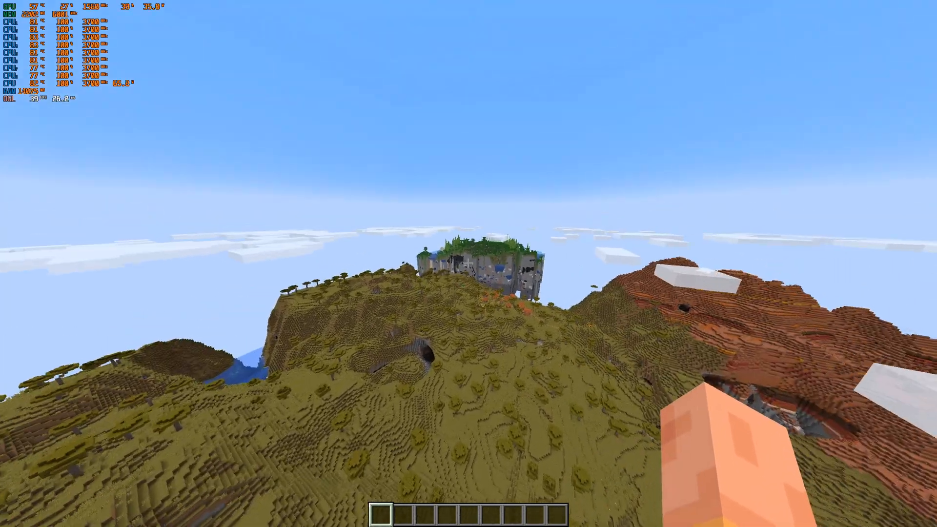
- Show the creative inventory's Building Blocks tab over the unshaded savanna
key("e")
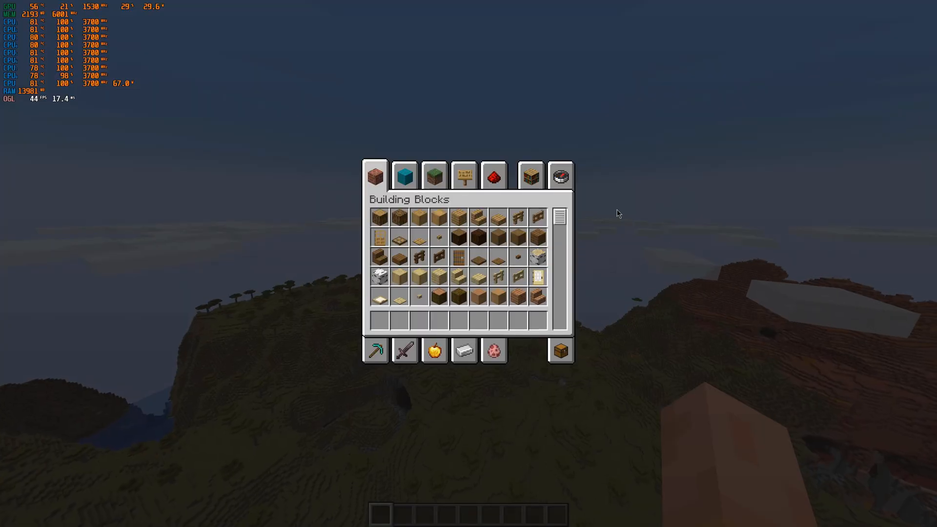
mouse_move(560, 181)
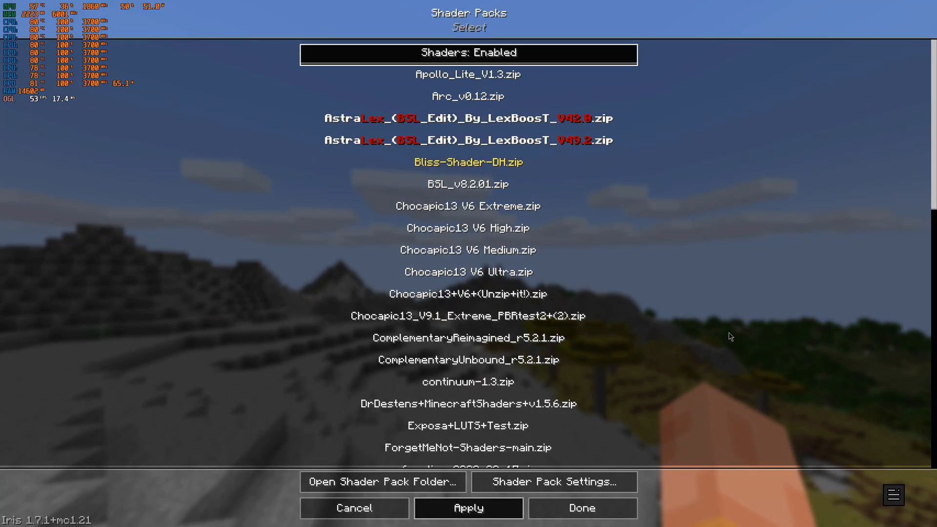
- Apply the Bliss-Shader-DH shader pack to re-enable shaders
left_click(583, 507)
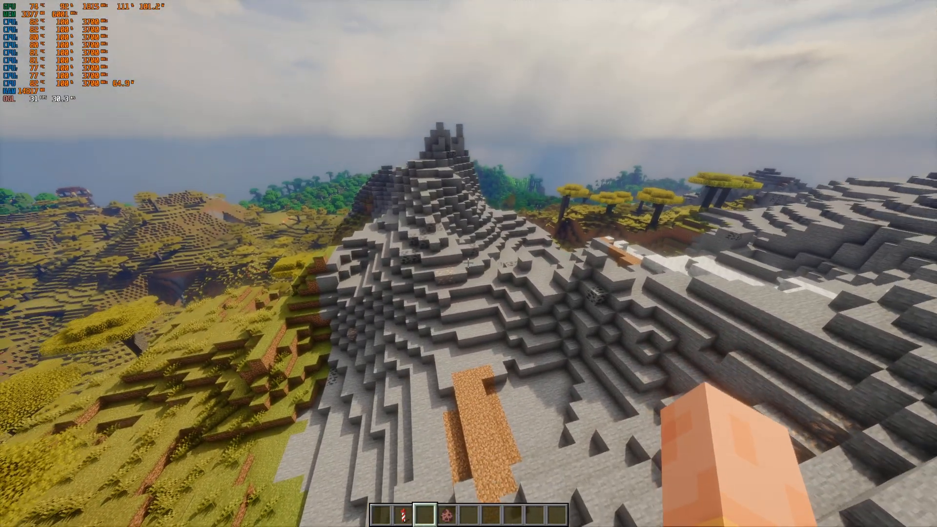
mouse_move(468, 263)
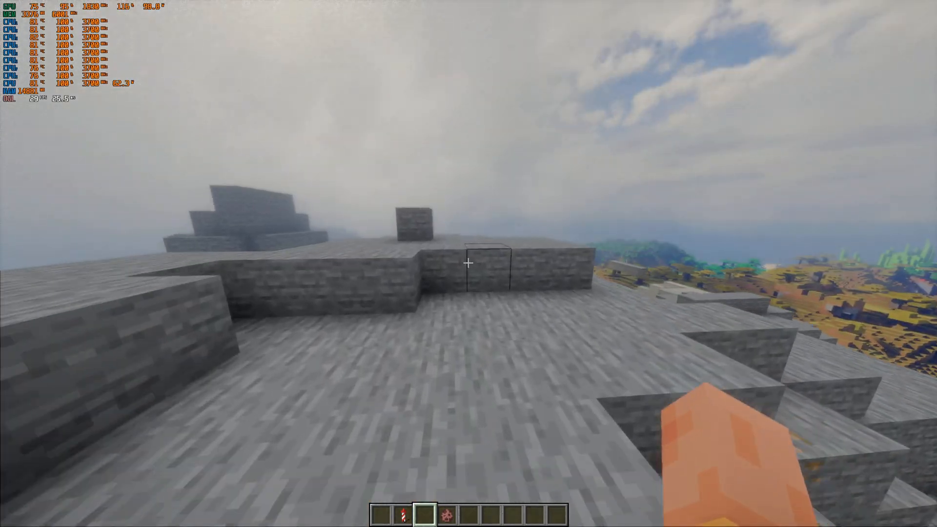
mouse_move(469, 277)
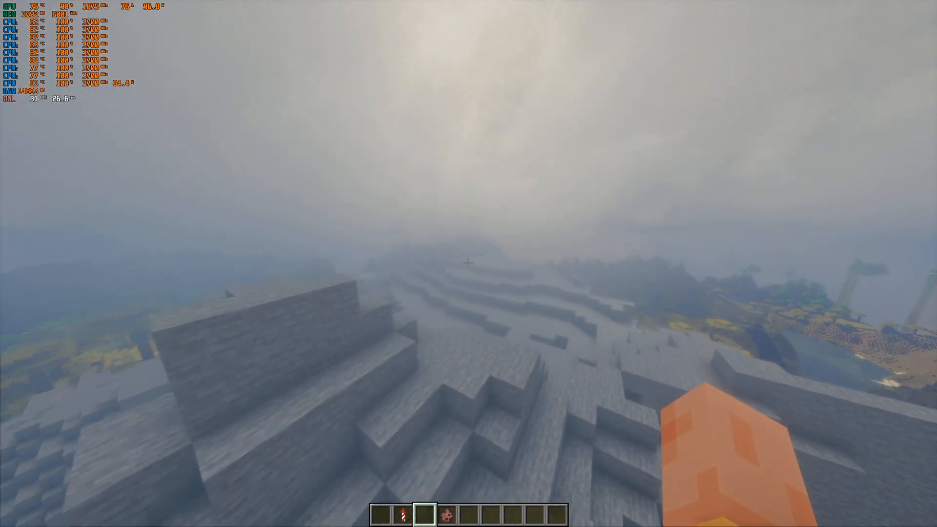
mouse_move(468, 265)
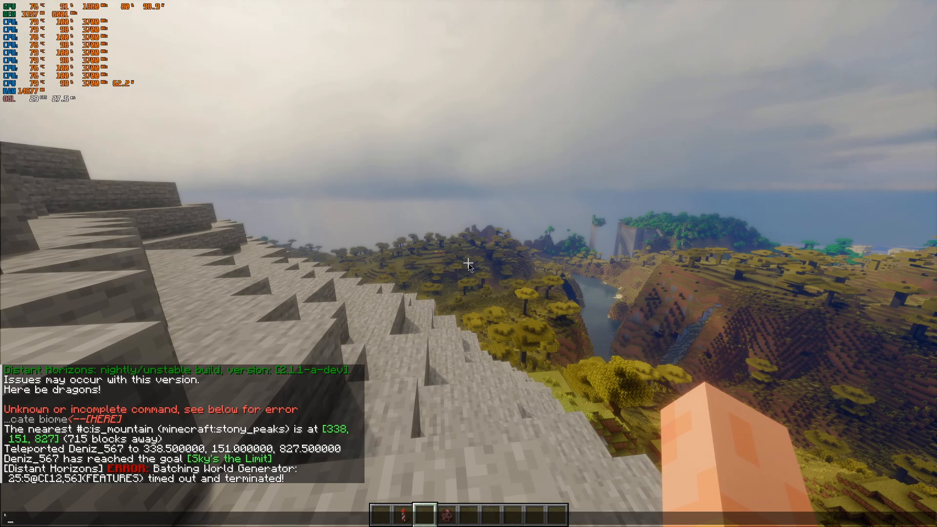
- Start entering a chat command ('/tag') on the shaded stony peak
type("/tag")
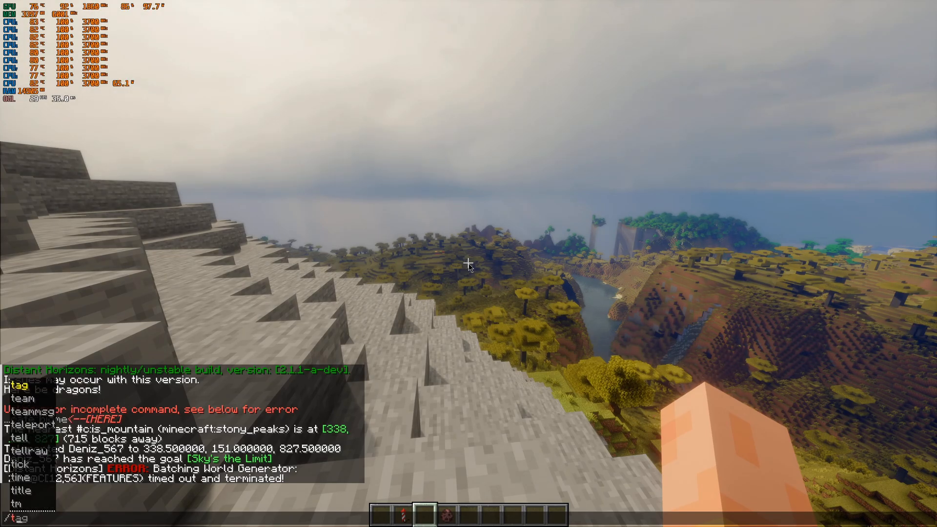
- Run '/time set day' to set world time to 0 for a sunrise sky
type("/time set day")
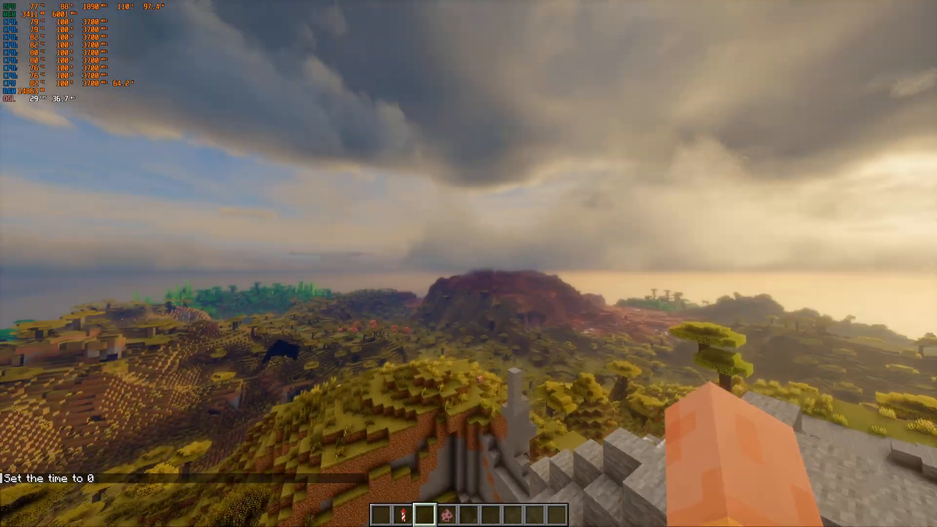
mouse_move(464, 263)
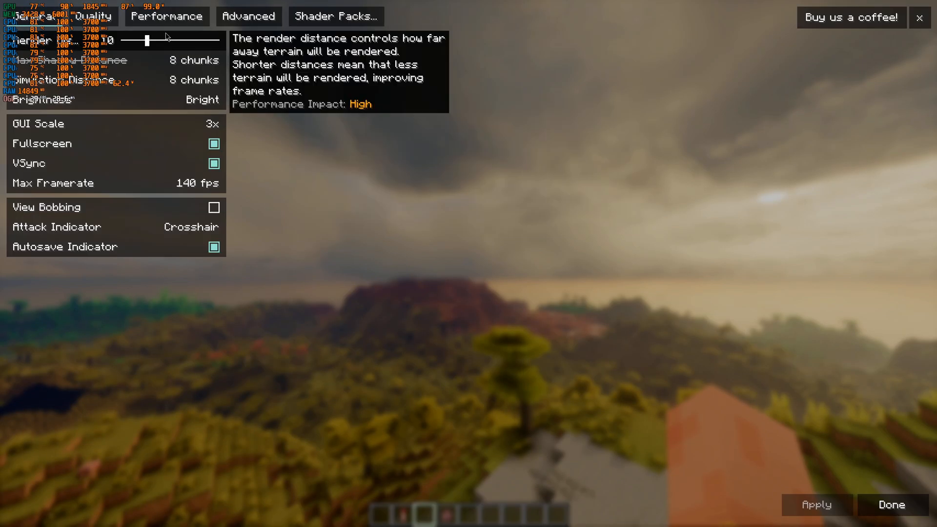
- Set render distance to 16 chunks and apply it
left_click_drag(143, 40, 166, 40)
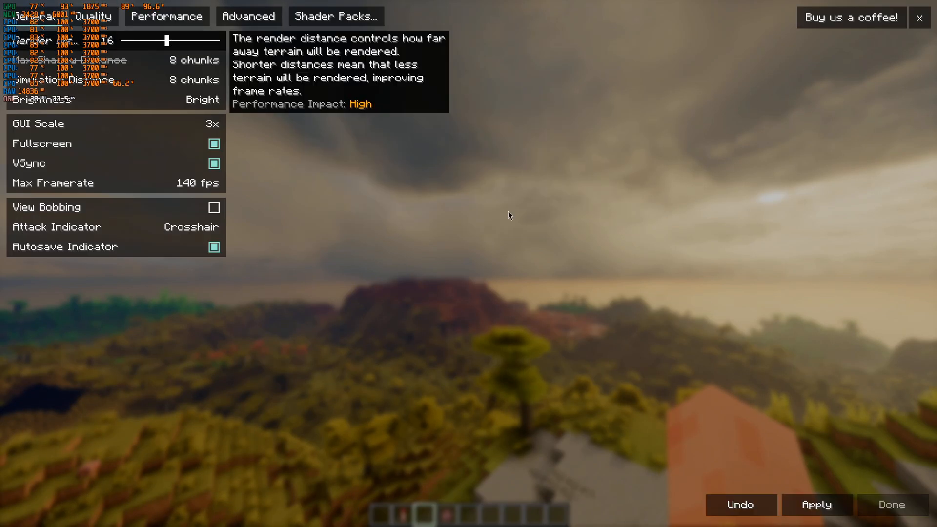
left_click(889, 503)
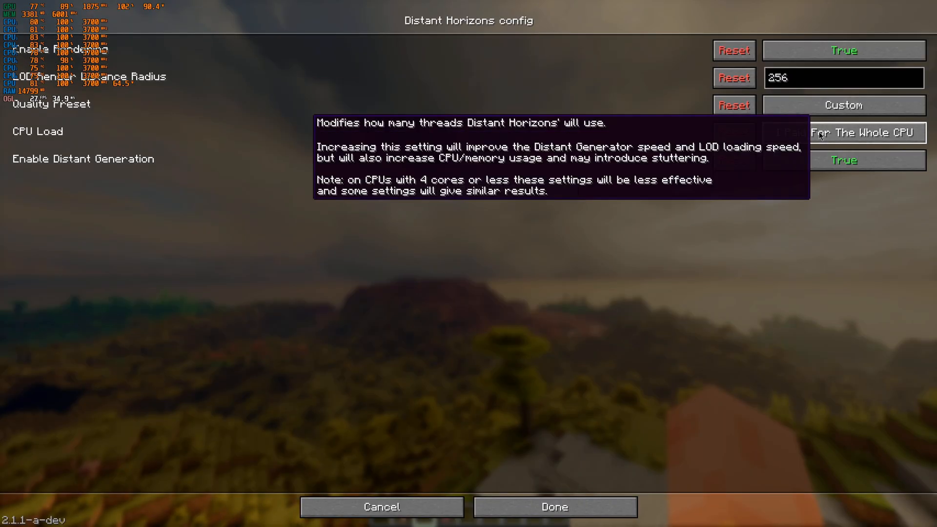
- Switch Distant Horizons CPU Load to Balanced and confirm
left_click(869, 132)
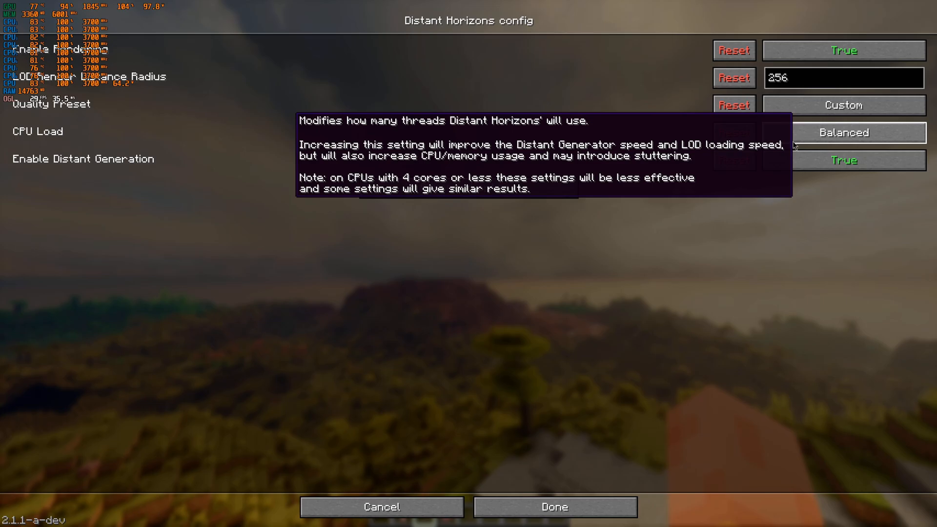
left_click(555, 505)
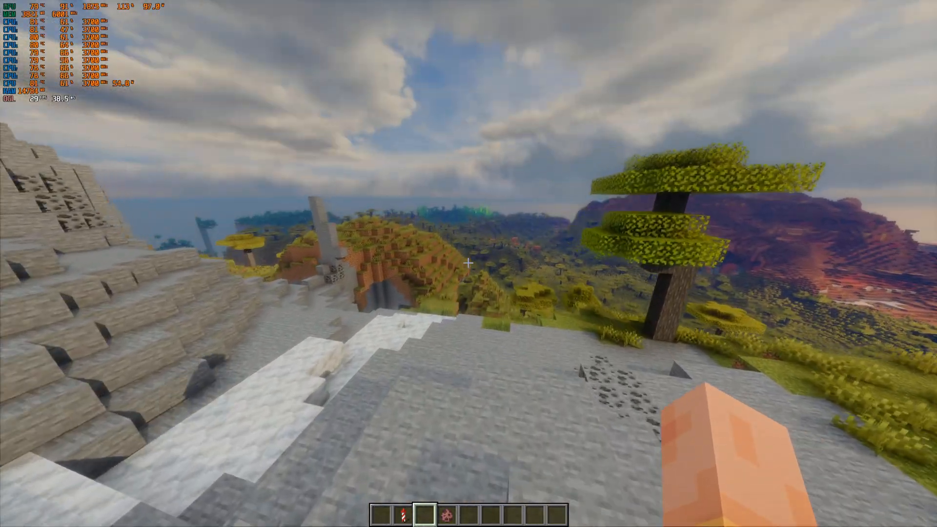
mouse_move(468, 263)
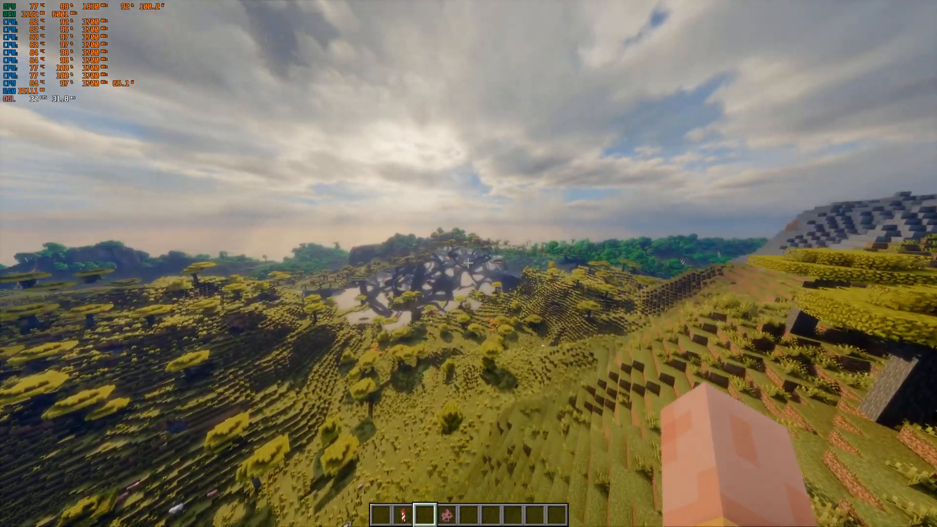
mouse_move(470, 265)
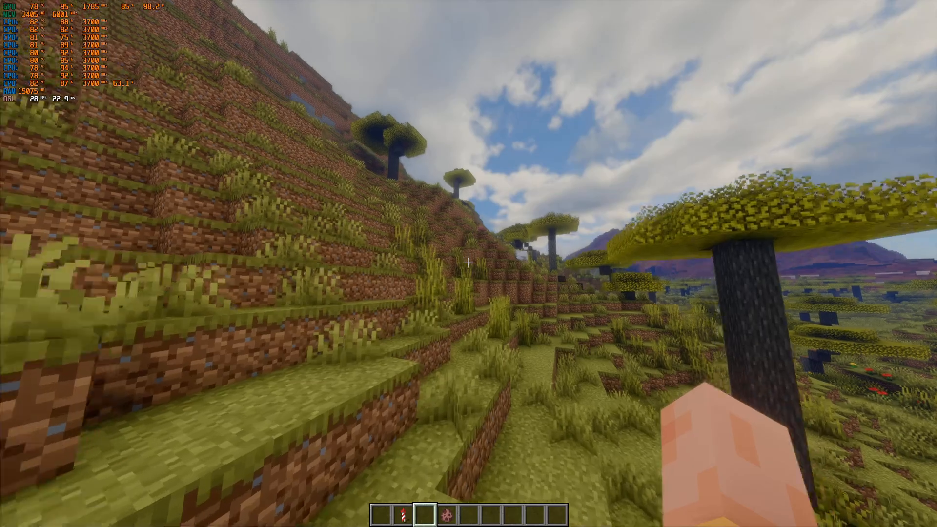
mouse_move(466, 274)
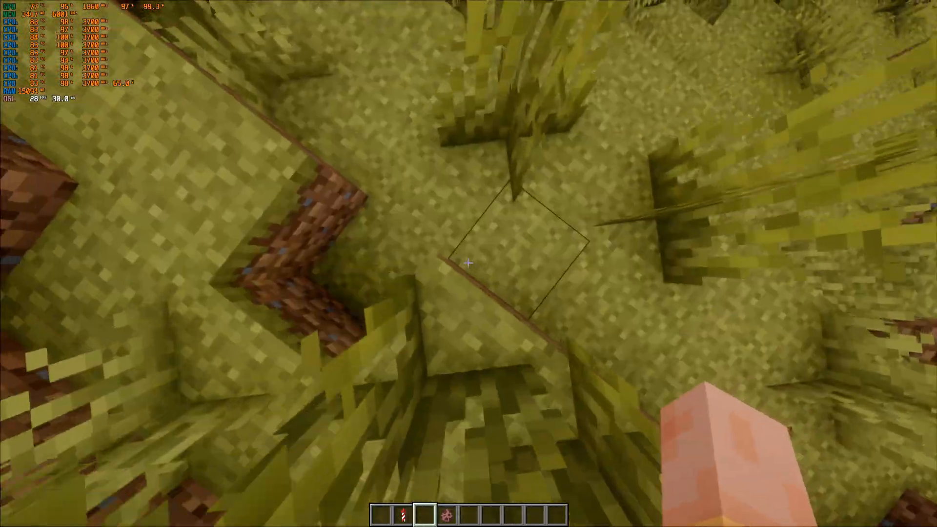
mouse_move(466, 263)
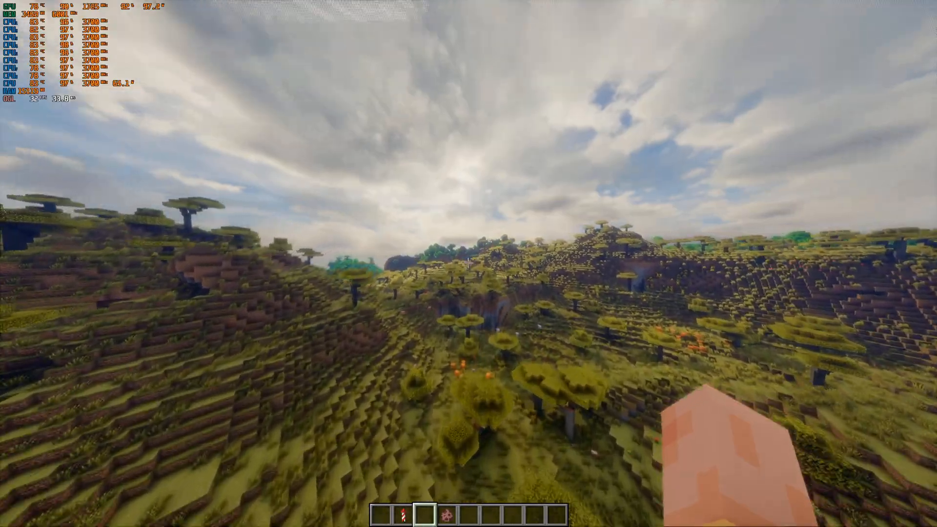
mouse_move(468, 263)
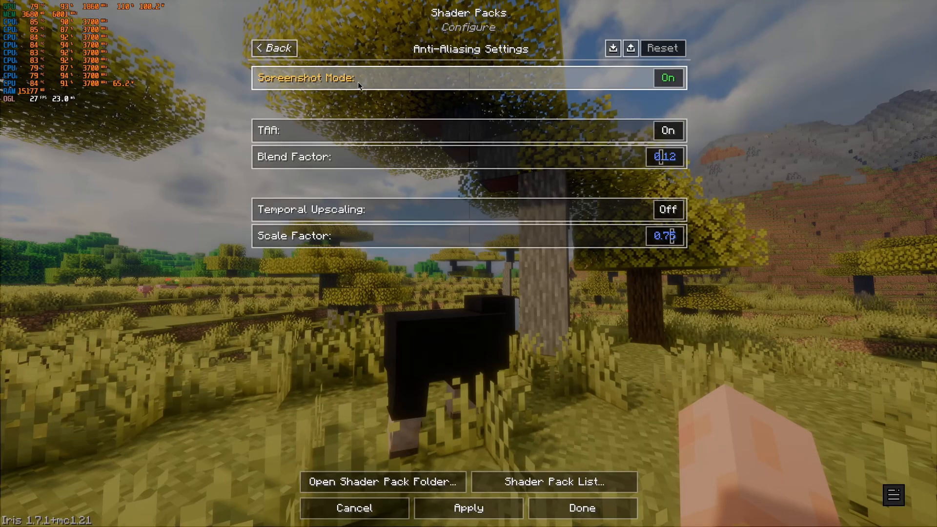
mouse_move(625, 348)
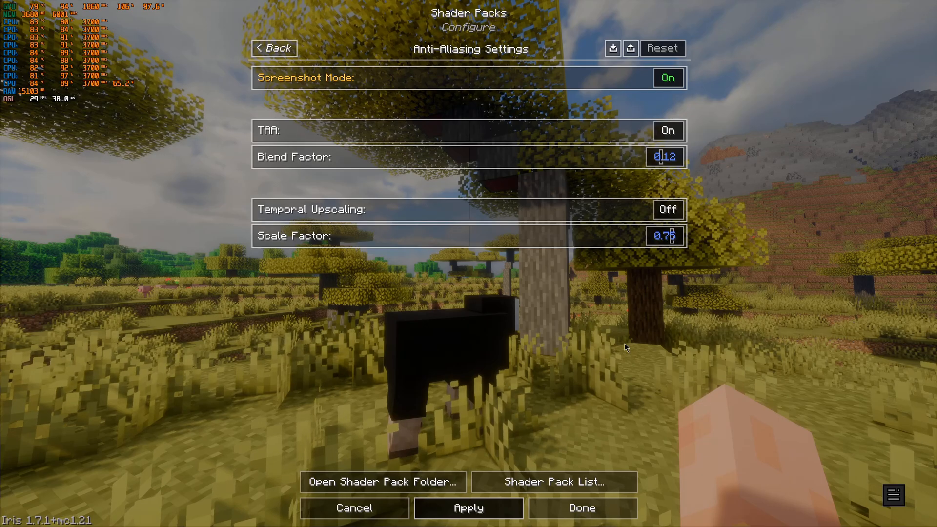
mouse_move(622, 347)
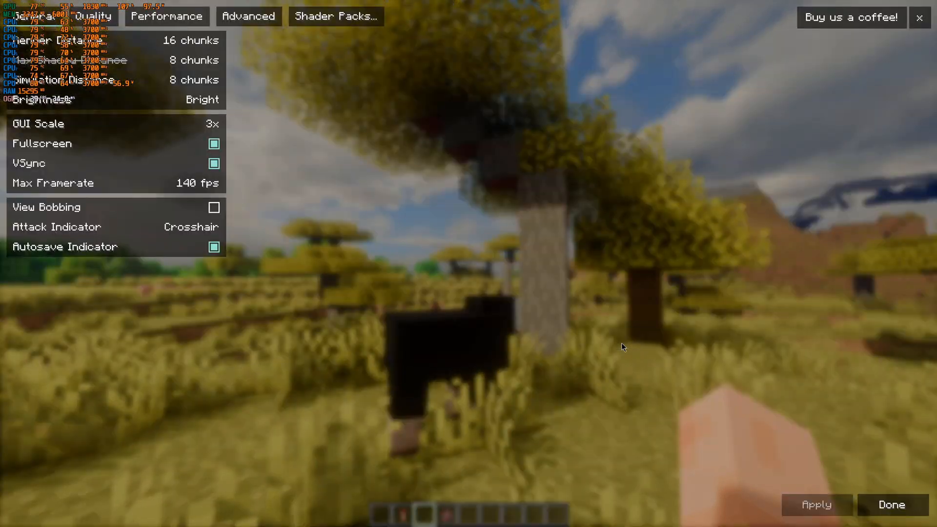
- Close Video Settings and return to the shaded savanna gameplay view
left_click(892, 504)
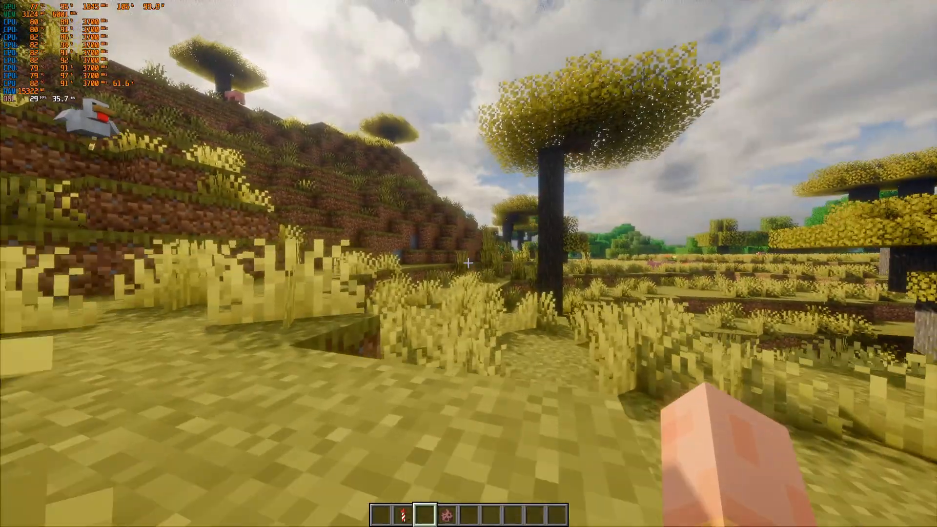
mouse_move(468, 264)
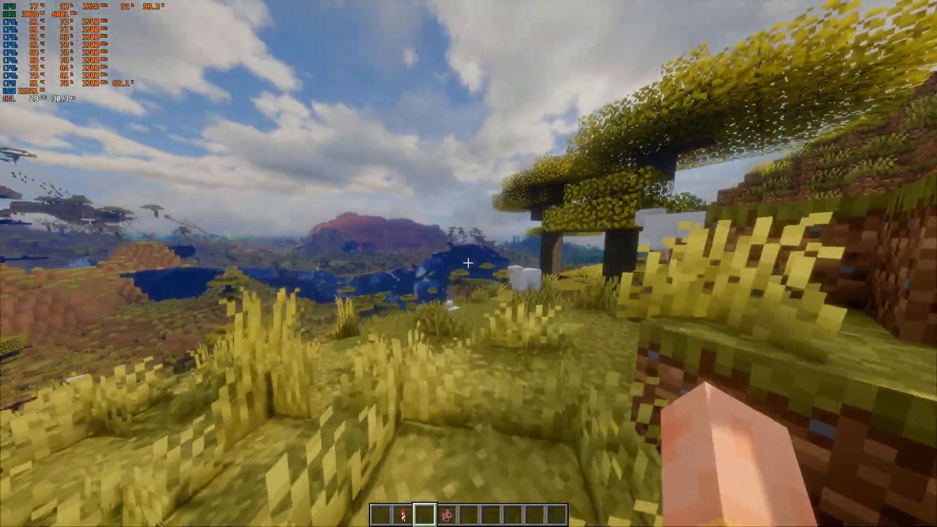
mouse_move(468, 263)
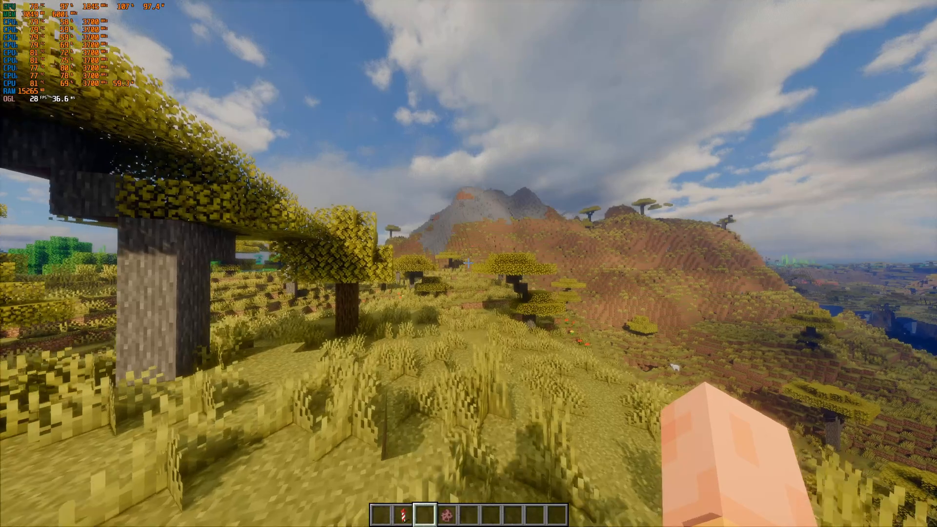
mouse_move(468, 264)
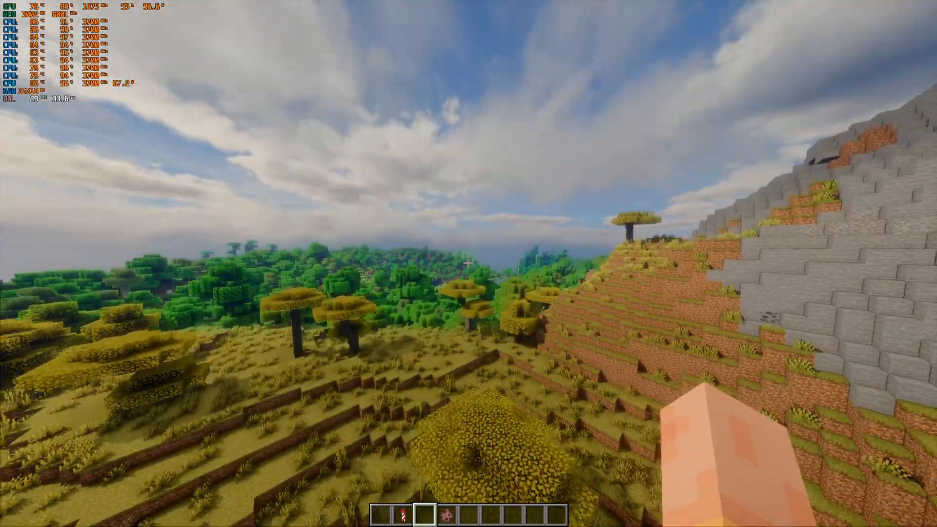
mouse_move(468, 263)
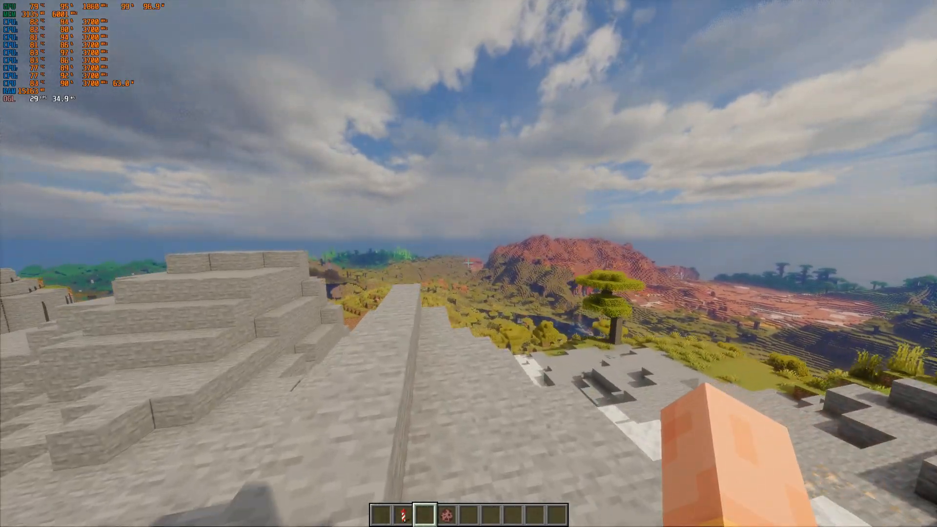
key("Escape")
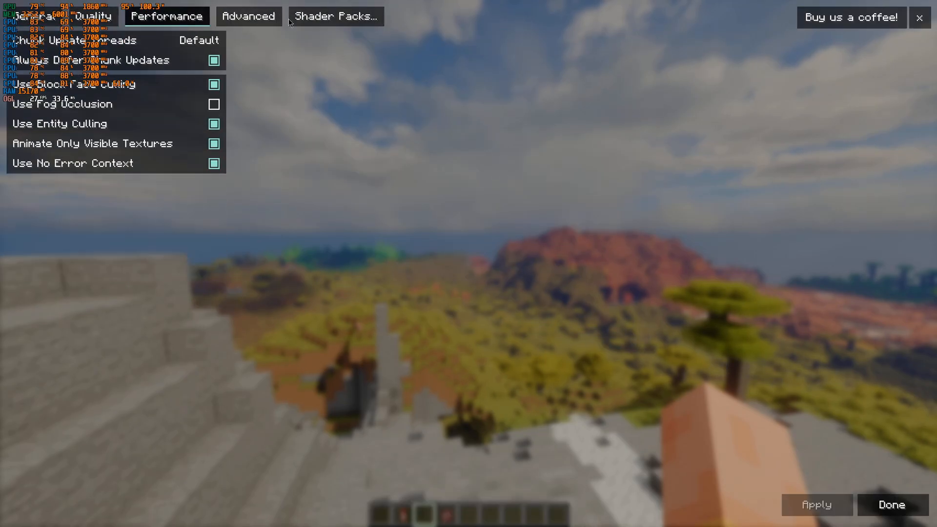
- Confirm Bliss-Shader-DH remains the selected shader pack and return to the shaded savanna view
left_click(250, 16)
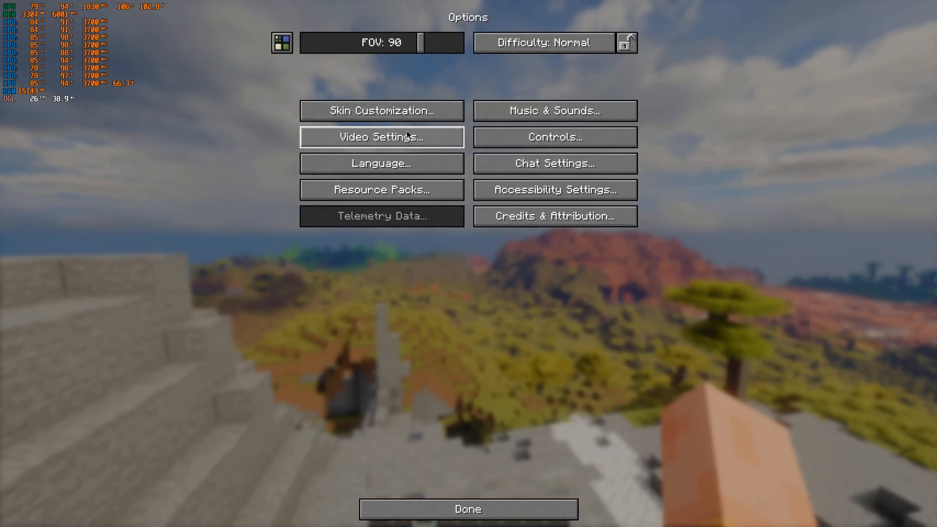
left_click(382, 137)
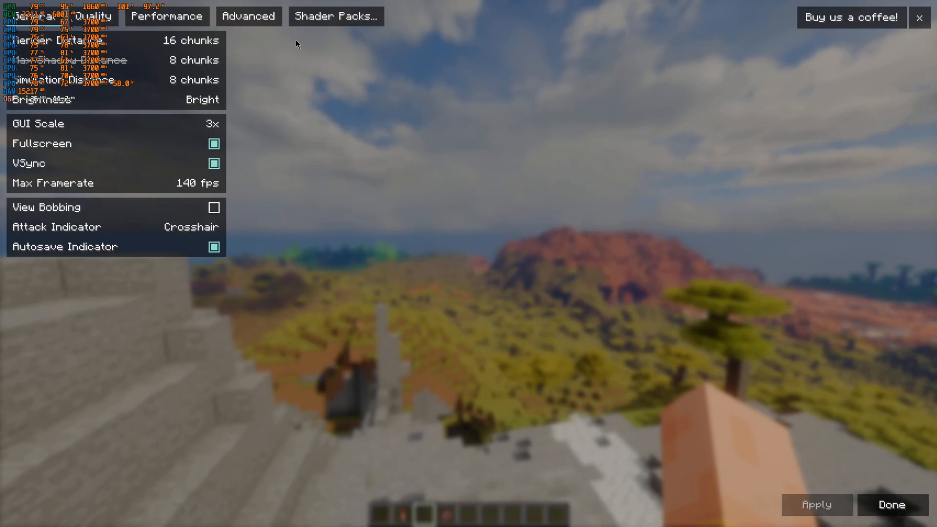
left_click(170, 15)
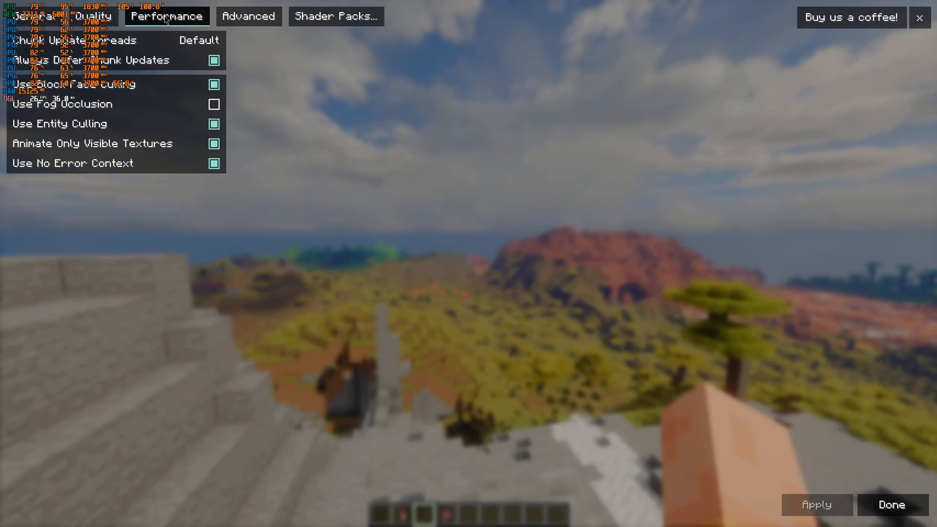
left_click(335, 15)
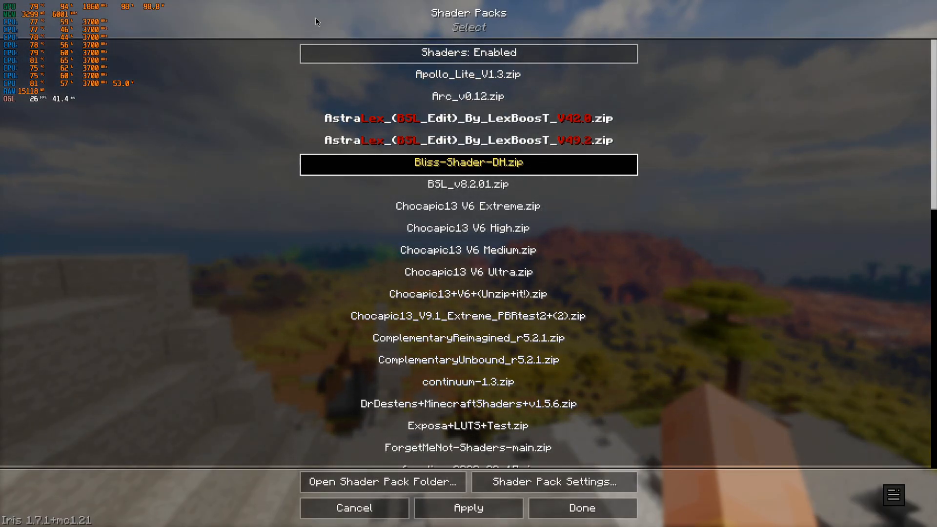
left_click(584, 507)
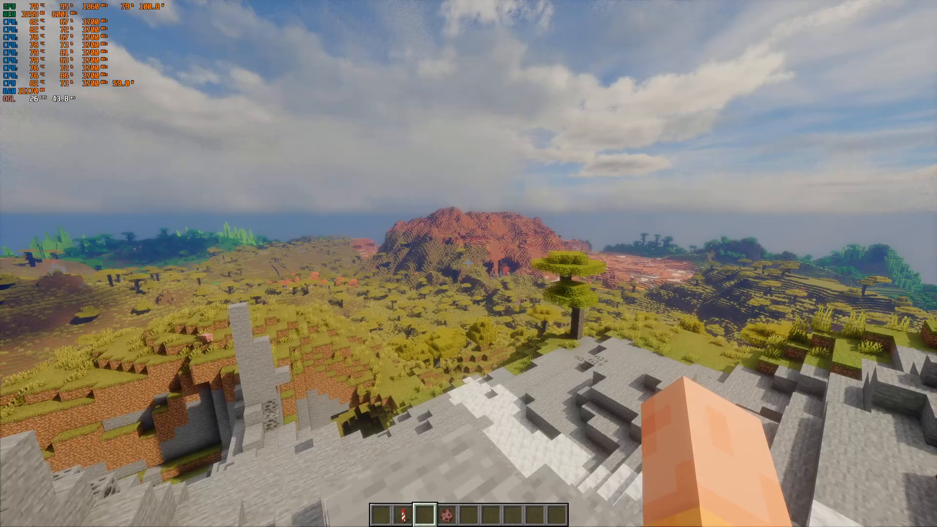